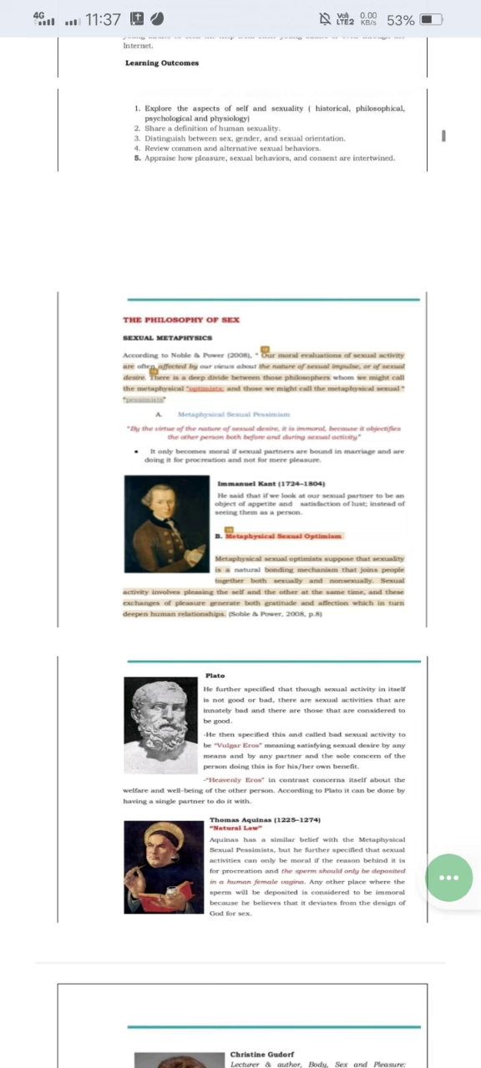
scroll("down", 3)
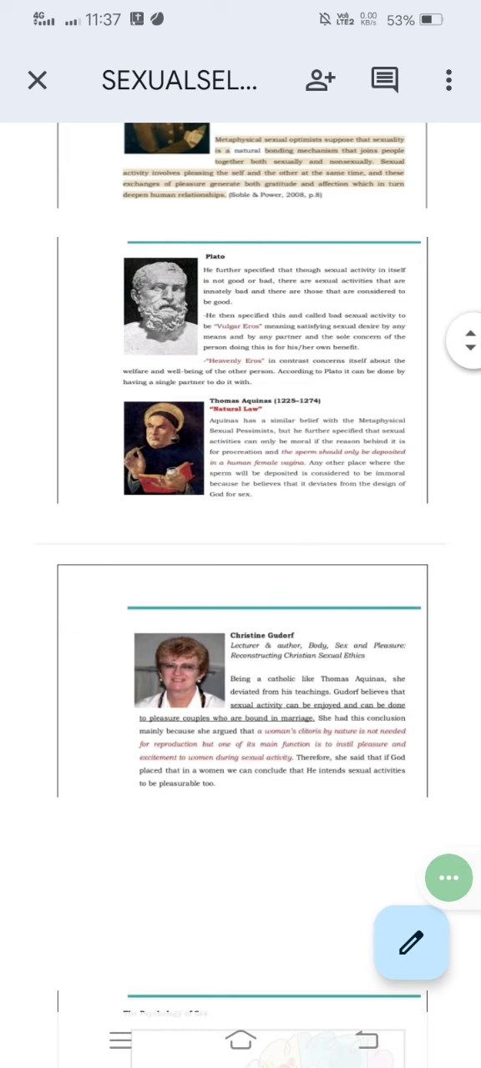
scroll("down", 3)
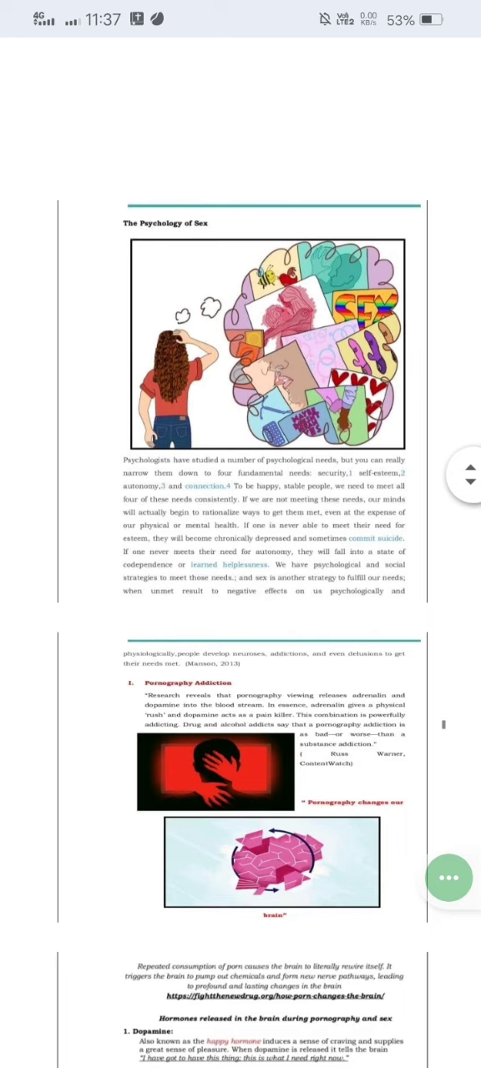
scroll("down", 3)
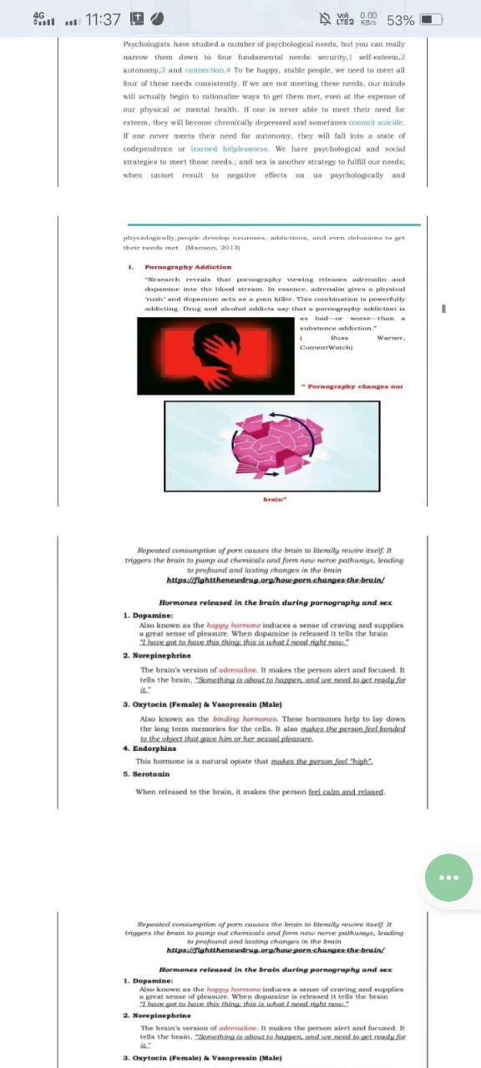
scroll("down", 3)
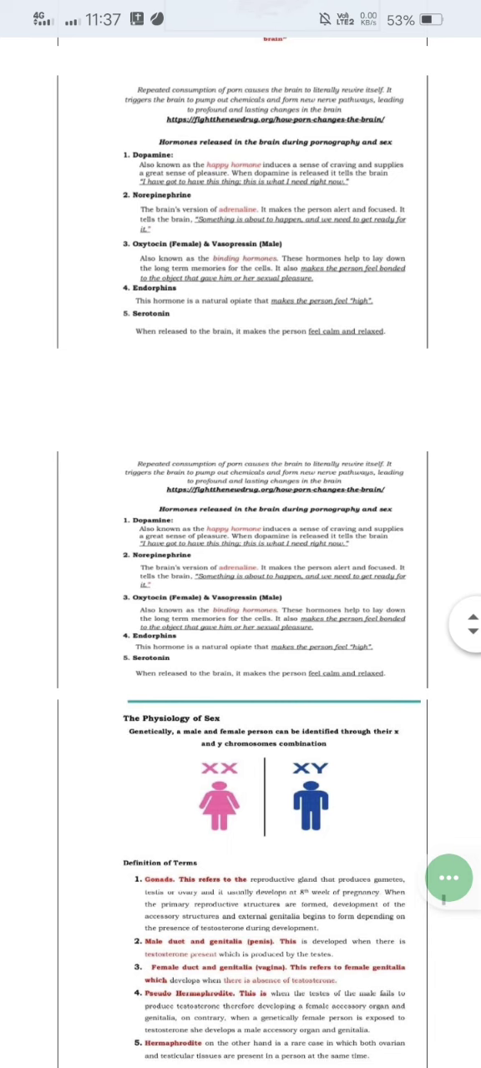
scroll("down", 3)
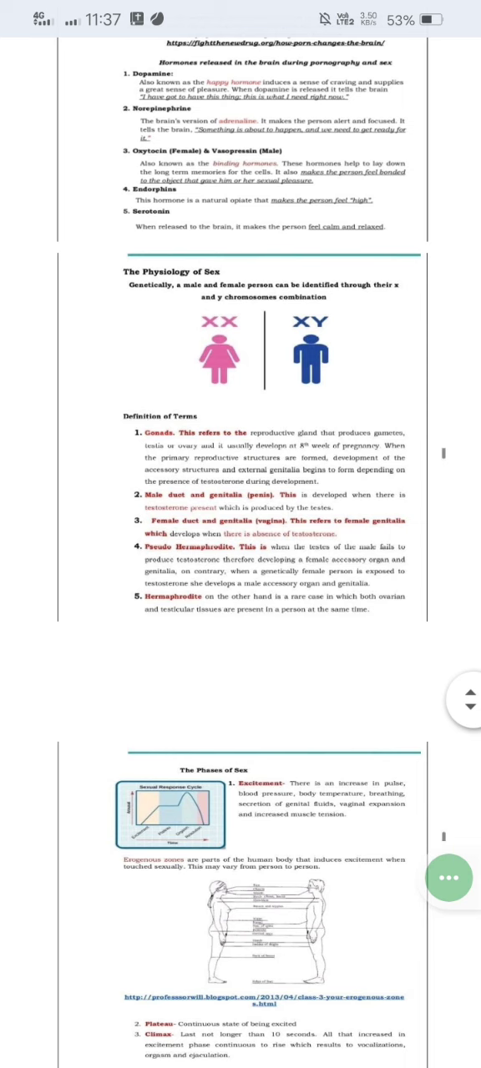
scroll("down", 3)
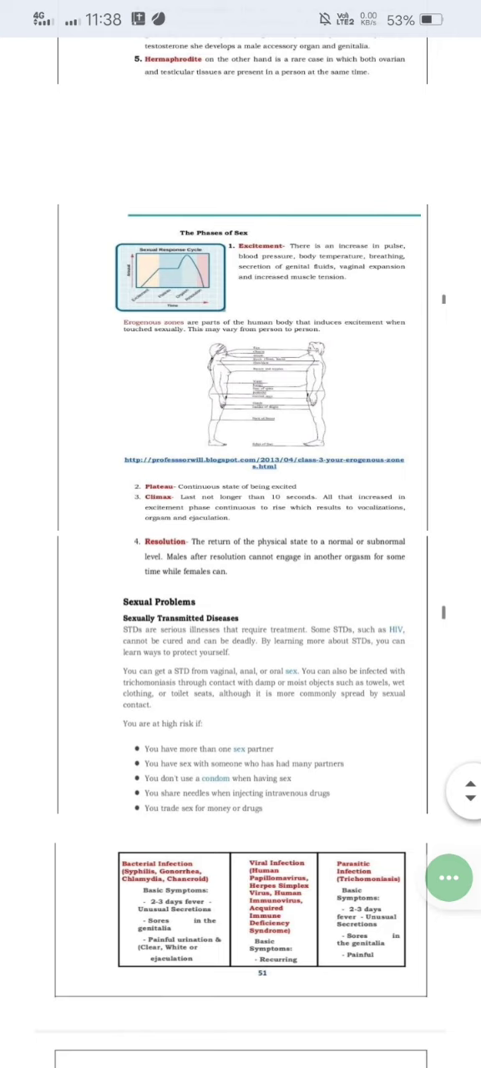
scroll("down", 3)
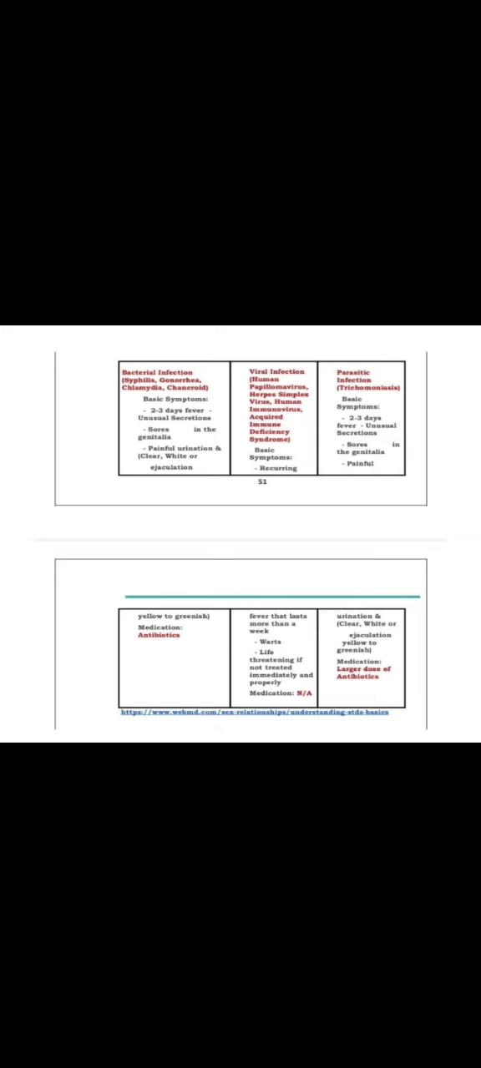
scroll("down", 3)
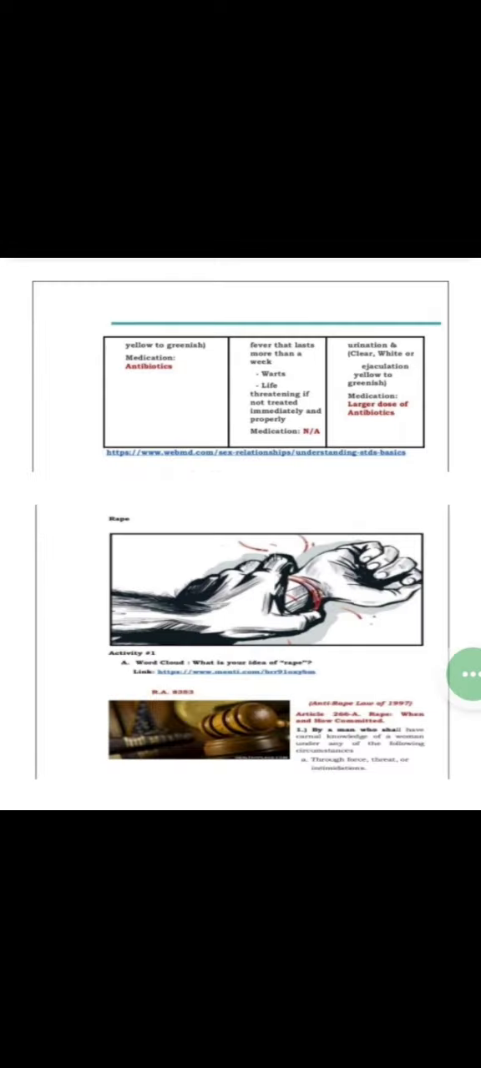